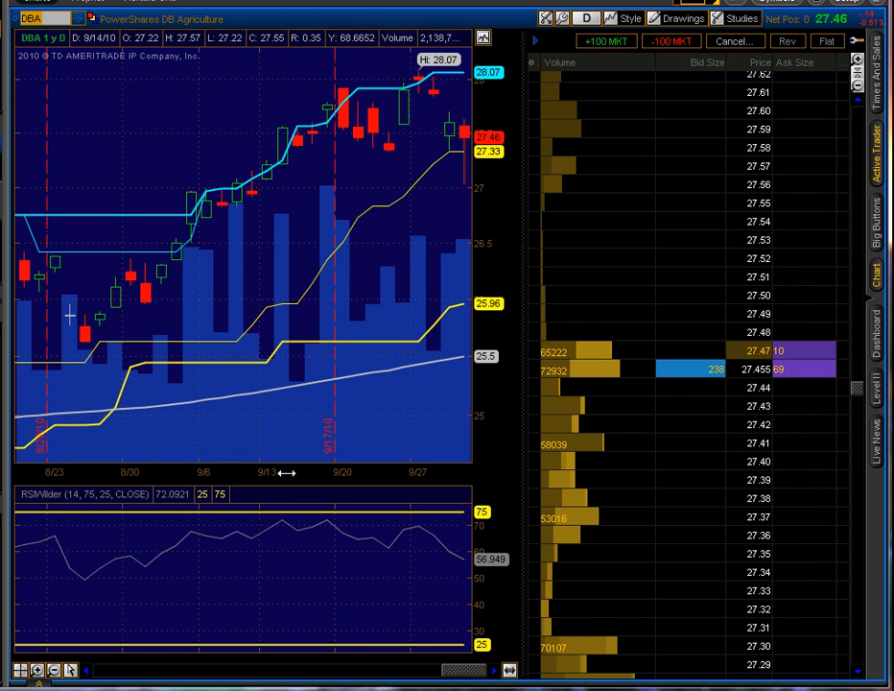
{"action": "mouse_move", "coordinate": [266, 471]}
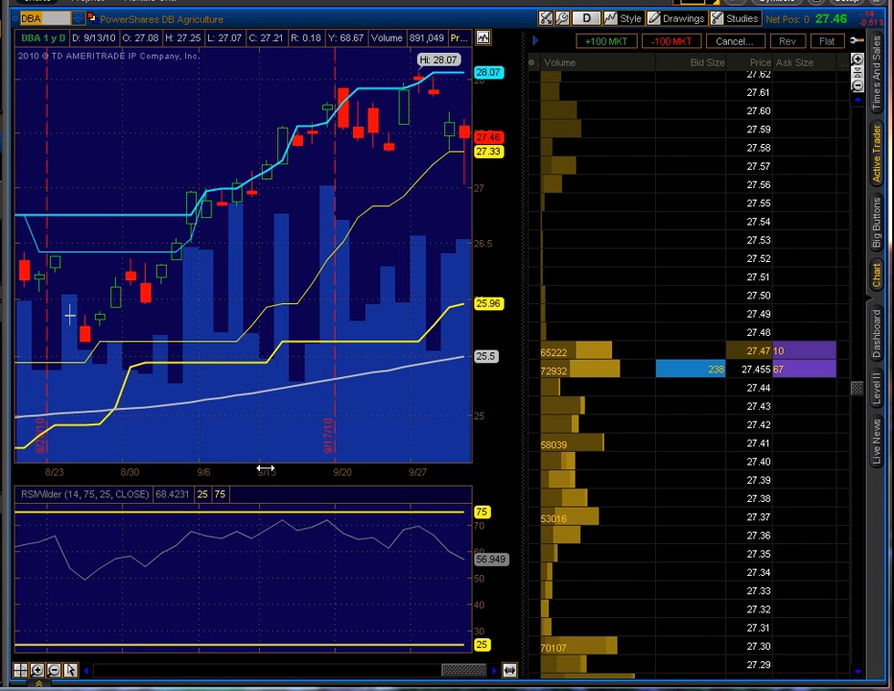
{"action": "mouse_move", "coordinate": [369, 358]}
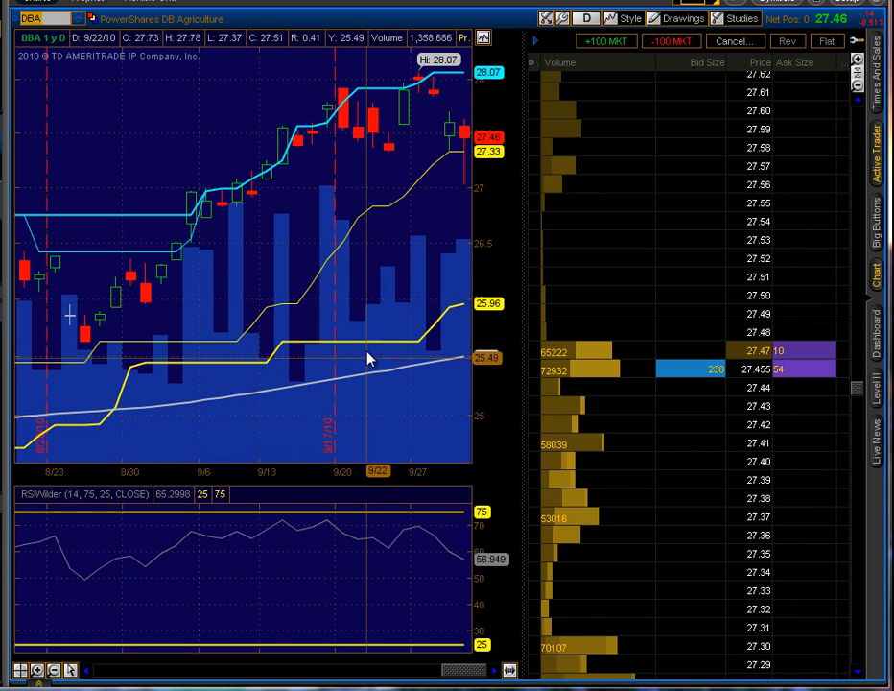
{"action": "mouse_move", "coordinate": [374, 280]}
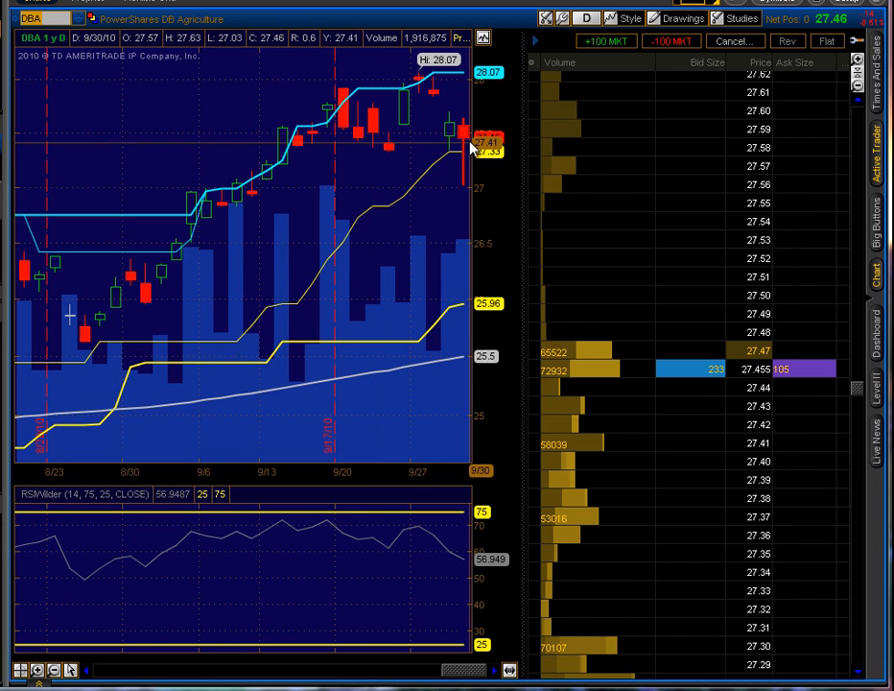
{"action": "mouse_move", "coordinate": [159, 65]}
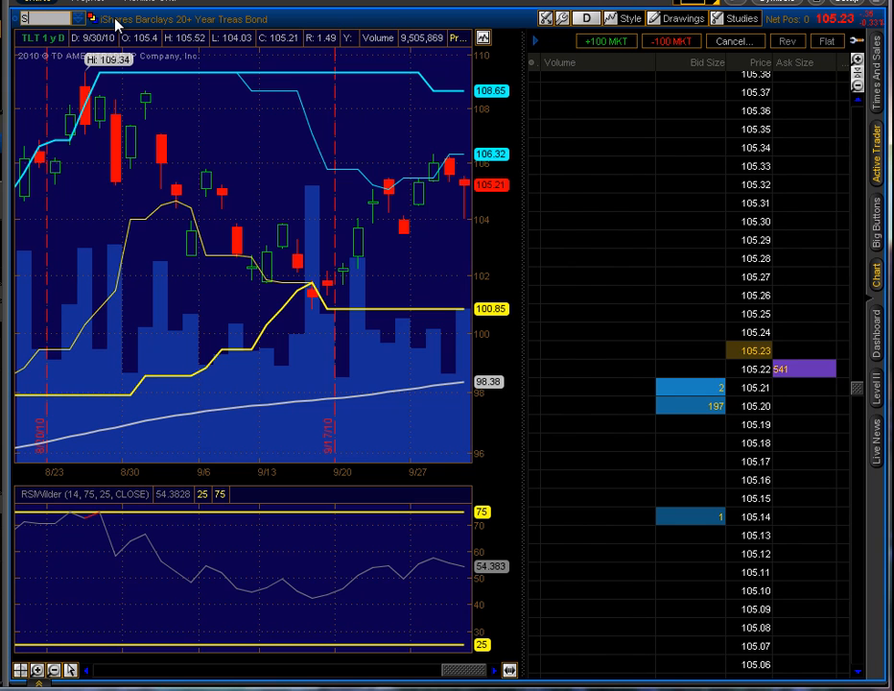
Step: Load SPY into the chart and Active Trader ladder
{"action": "type", "text": "SPY"}
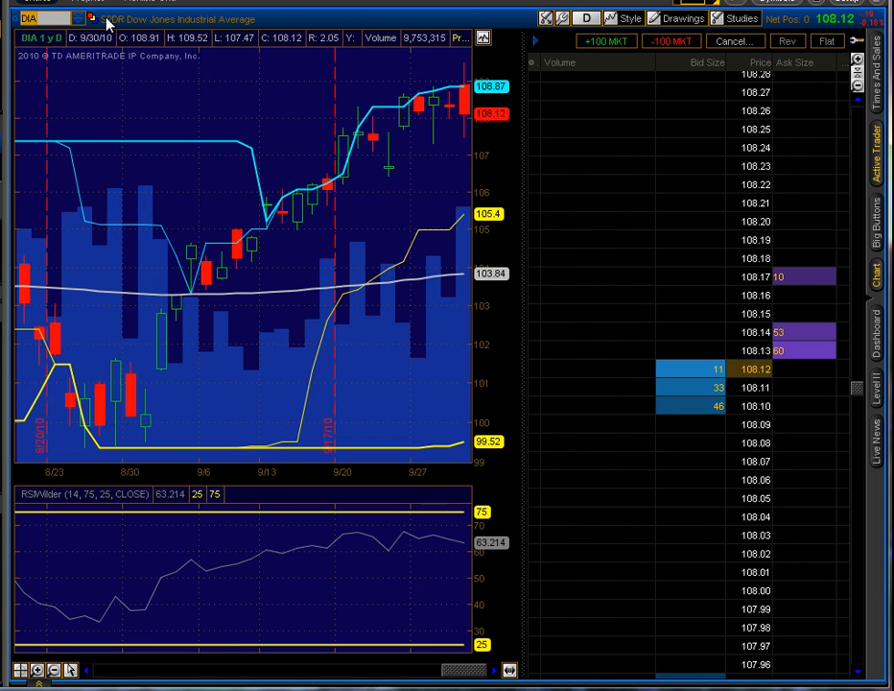
{"action": "mouse_move", "coordinate": [177, 29]}
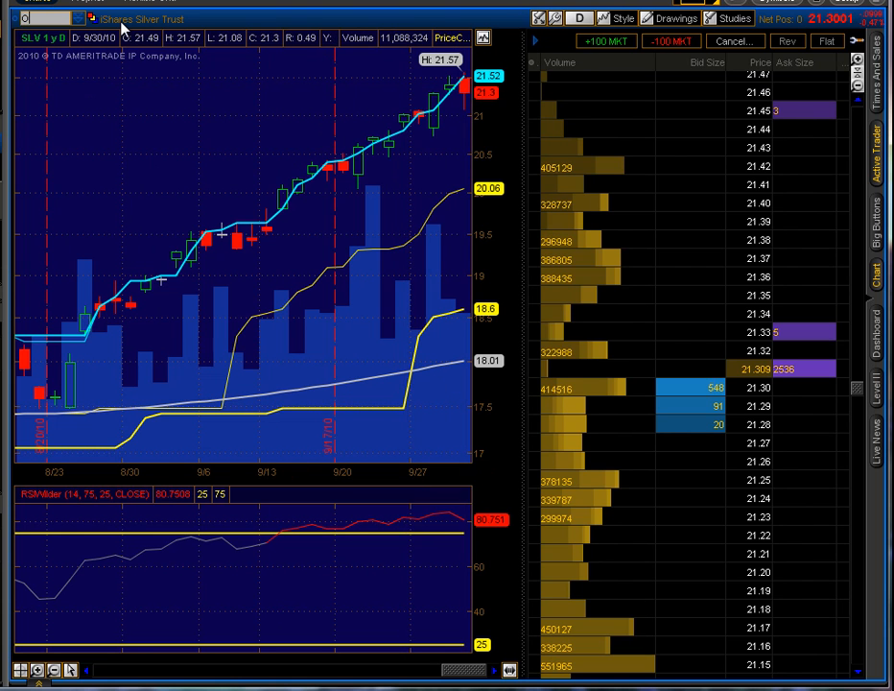
Step: Load OIH into the chart and ladder on the way to GOOG
{"action": "type", "text": "OIH"}
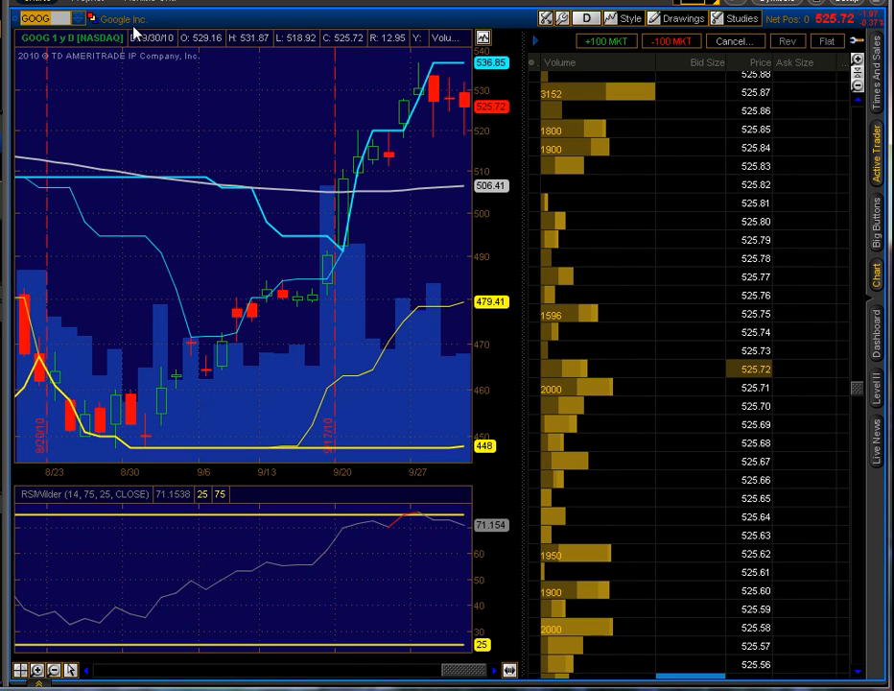
{"action": "mouse_move", "coordinate": [138, 32]}
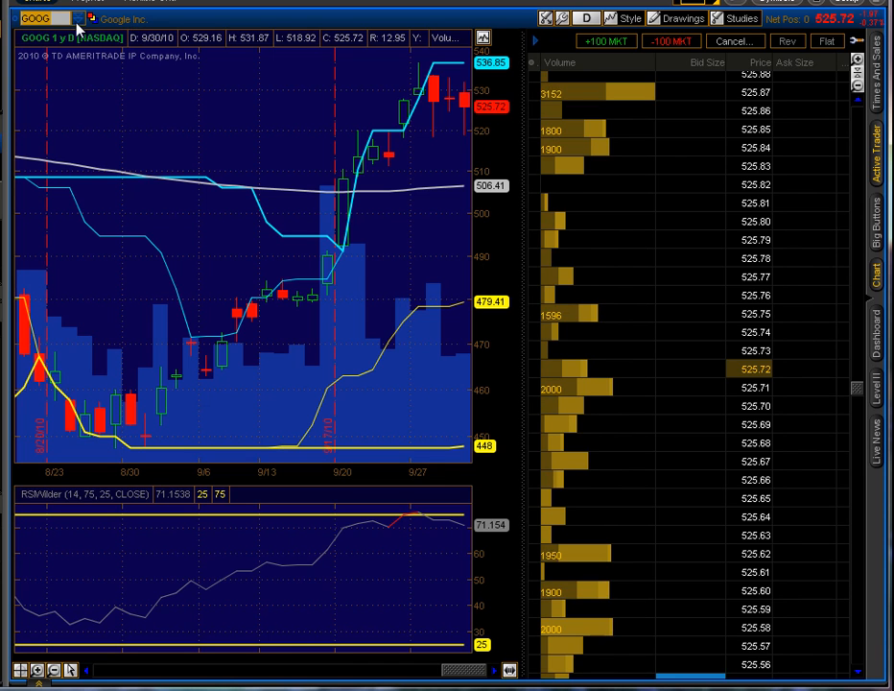
Step: Open the Symbol Table and scroll through the Personal list of index ETFs
{"action": "left_click", "coordinate": [39, 18]}
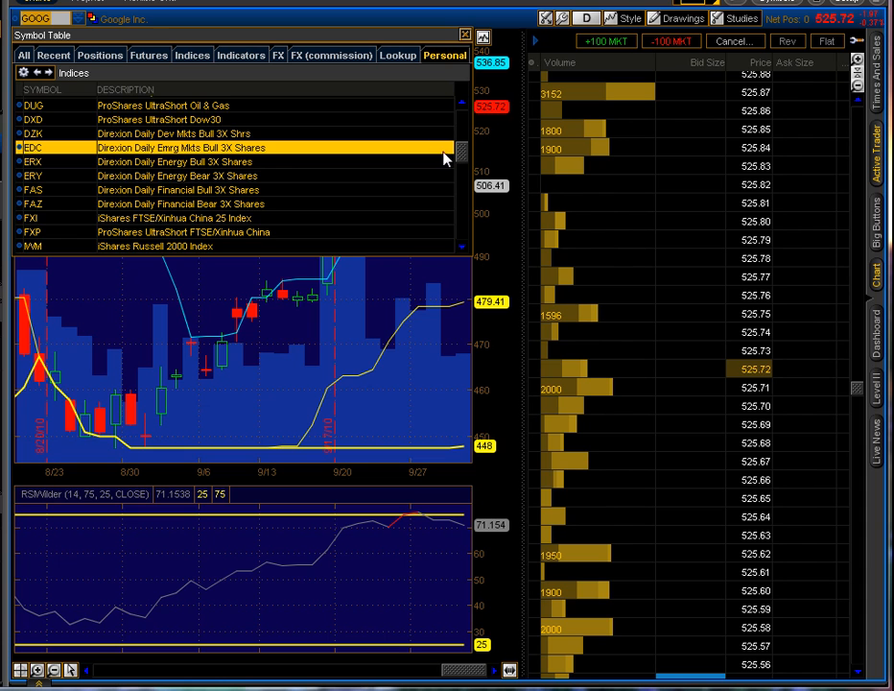
{"action": "scroll", "scroll_direction": "up", "scroll_amount": 3}
{"action": "type", "text": "UUP"}
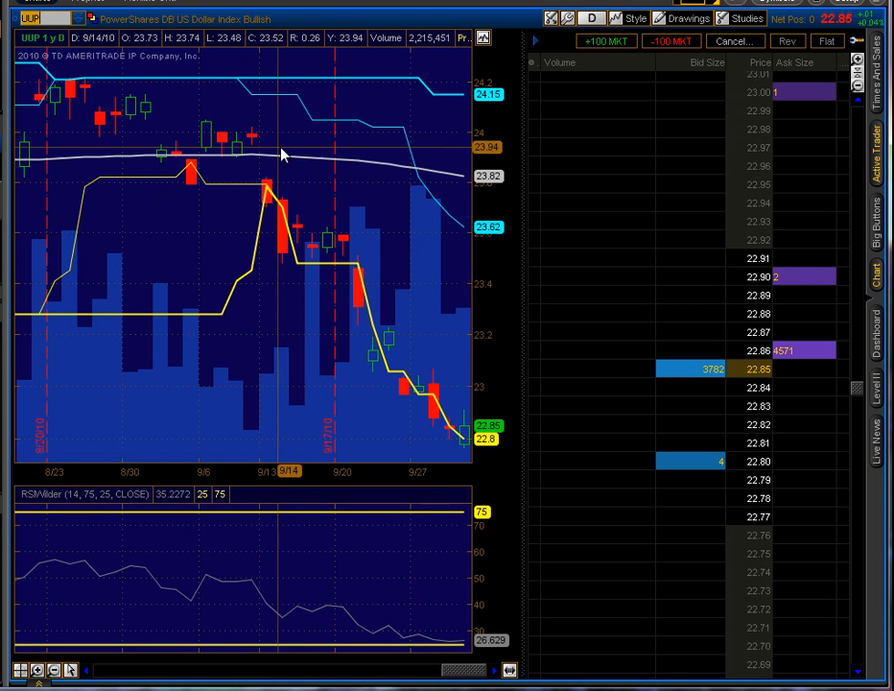
{"action": "mouse_move", "coordinate": [455, 456]}
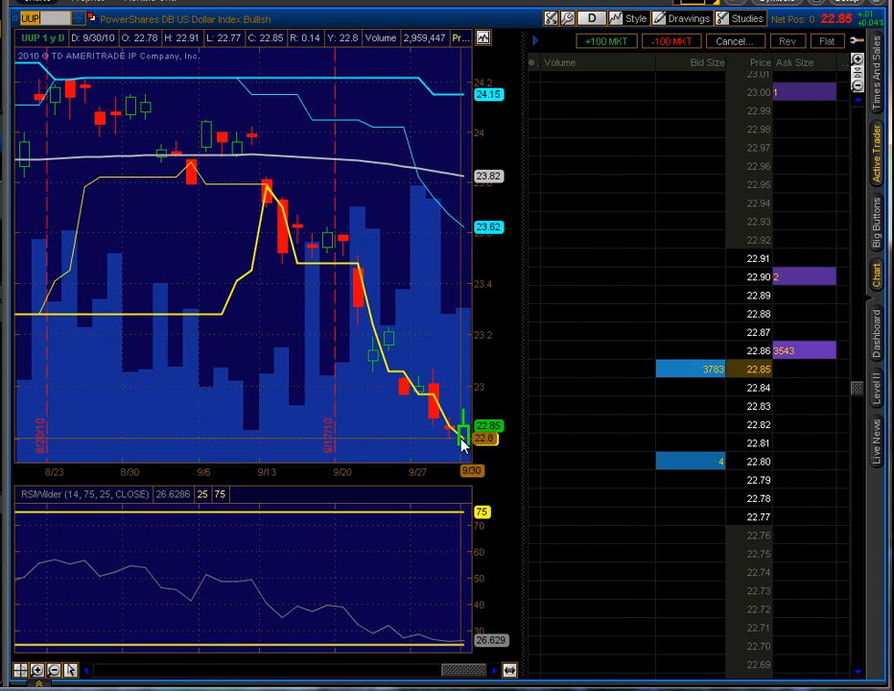
{"action": "mouse_move", "coordinate": [435, 452]}
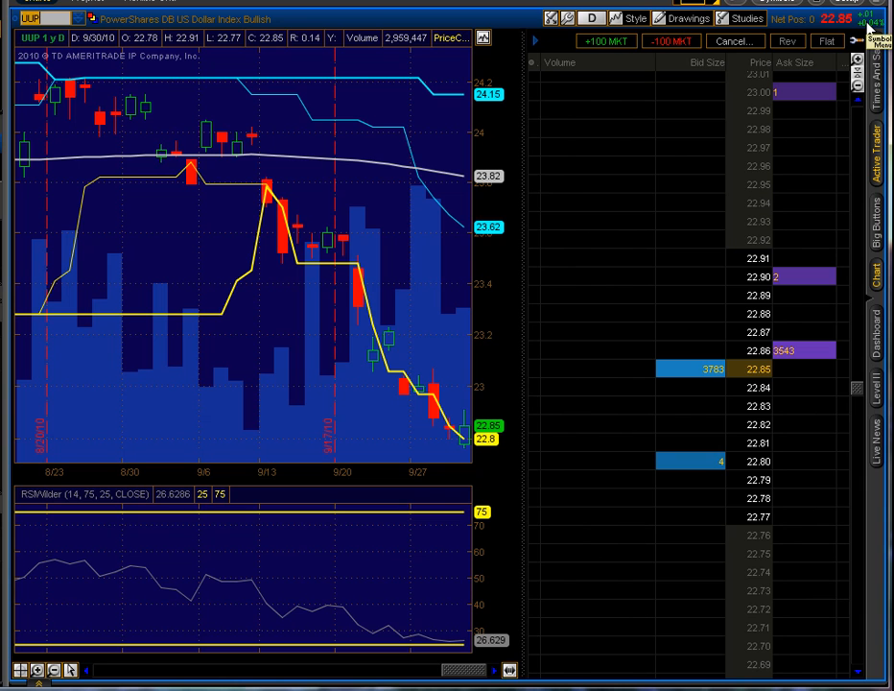
{"action": "mouse_move", "coordinate": [298, 319]}
{"action": "type", "text": "FXE"}
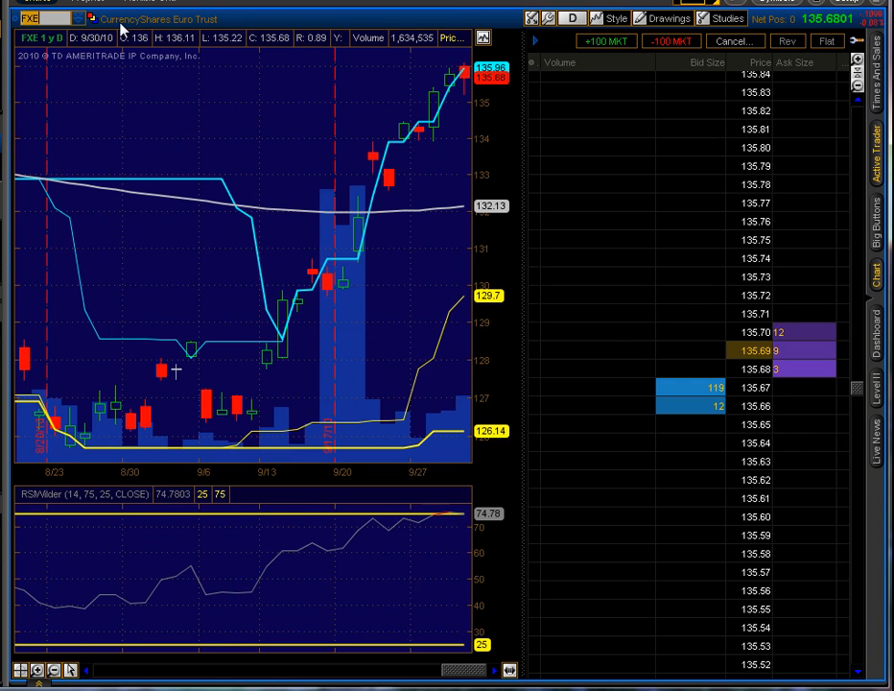
{"action": "mouse_move", "coordinate": [277, 81]}
{"action": "type", "text": "/YM"}
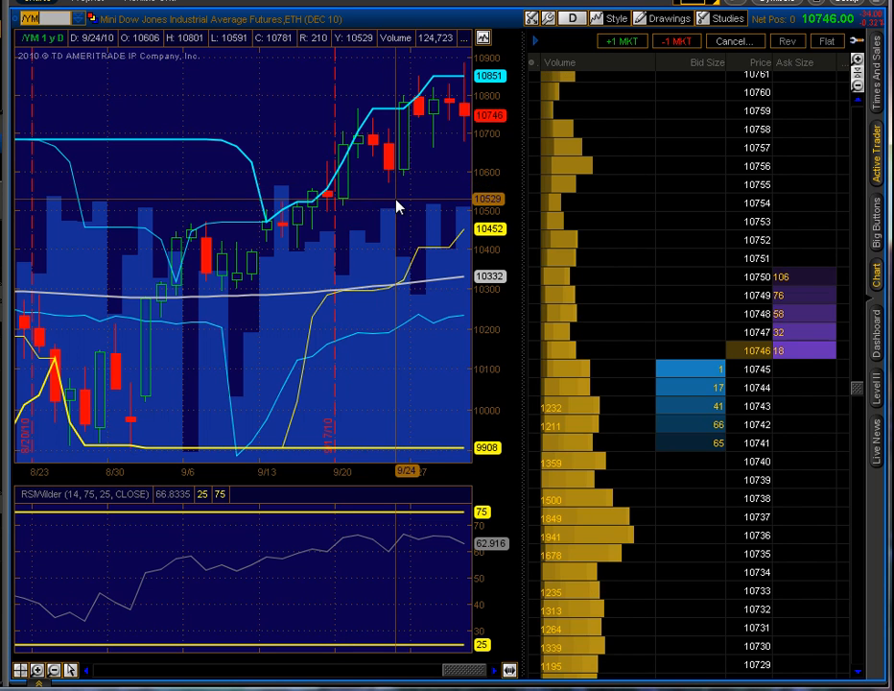
{"action": "mouse_move", "coordinate": [427, 201]}
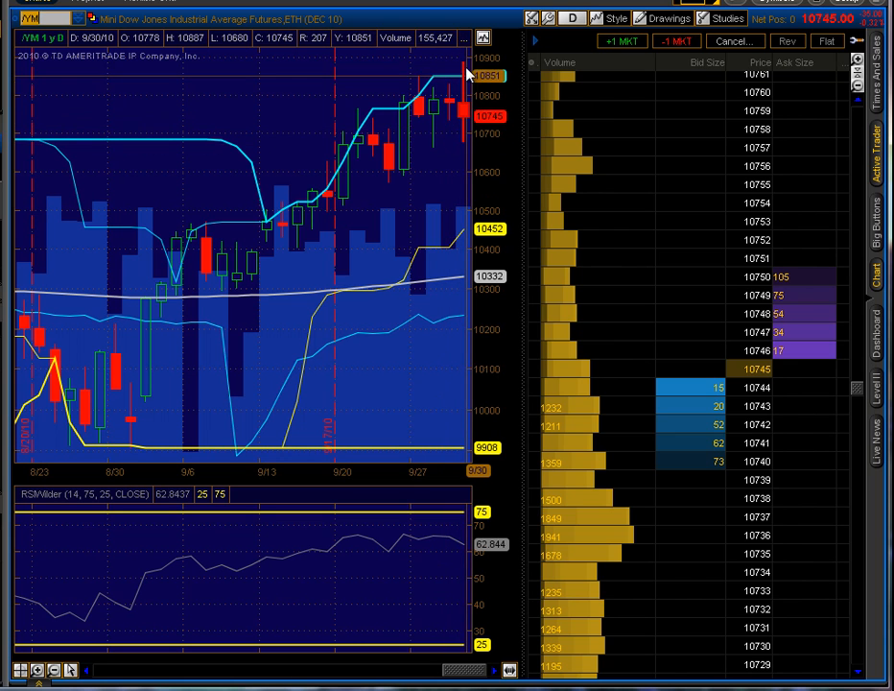
{"action": "mouse_move", "coordinate": [452, 93]}
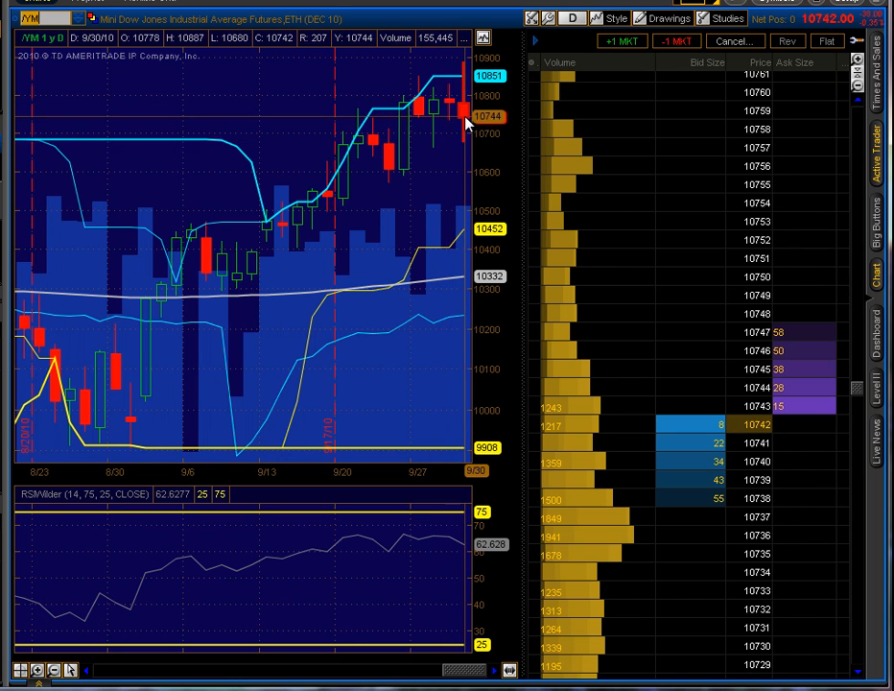
{"action": "mouse_move", "coordinate": [455, 151]}
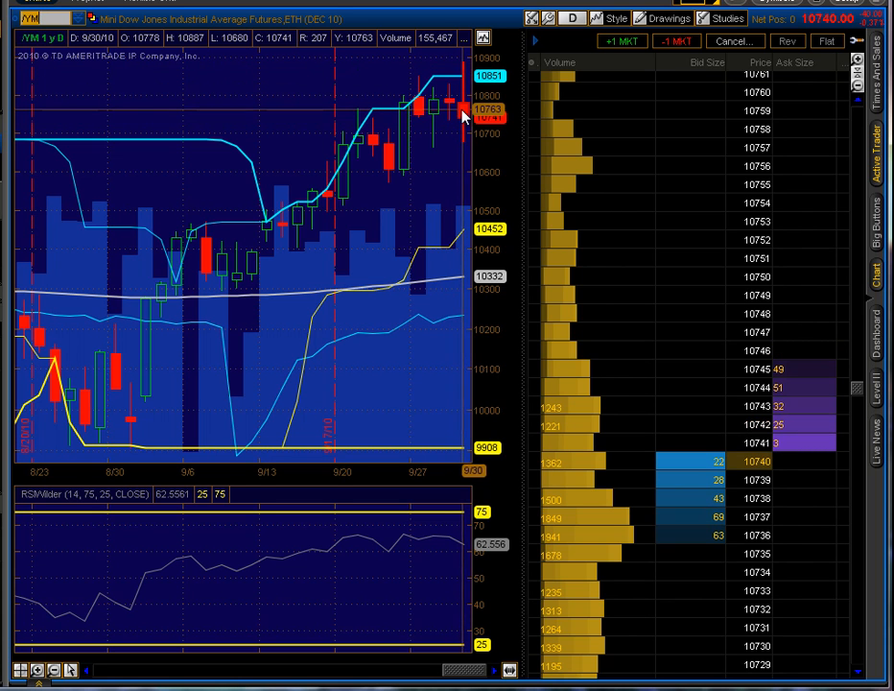
{"action": "mouse_move", "coordinate": [463, 126]}
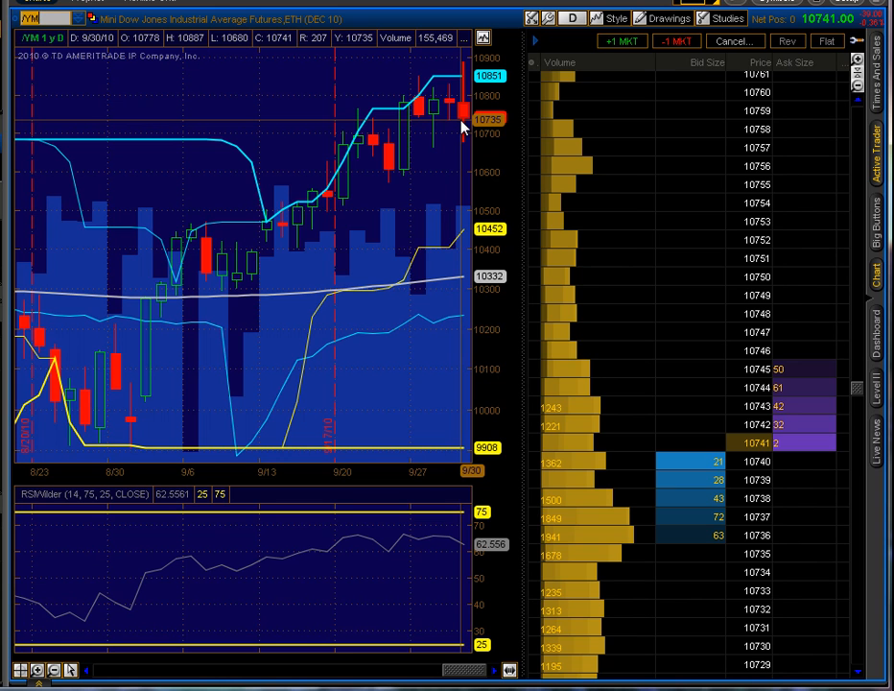
{"action": "mouse_move", "coordinate": [456, 144]}
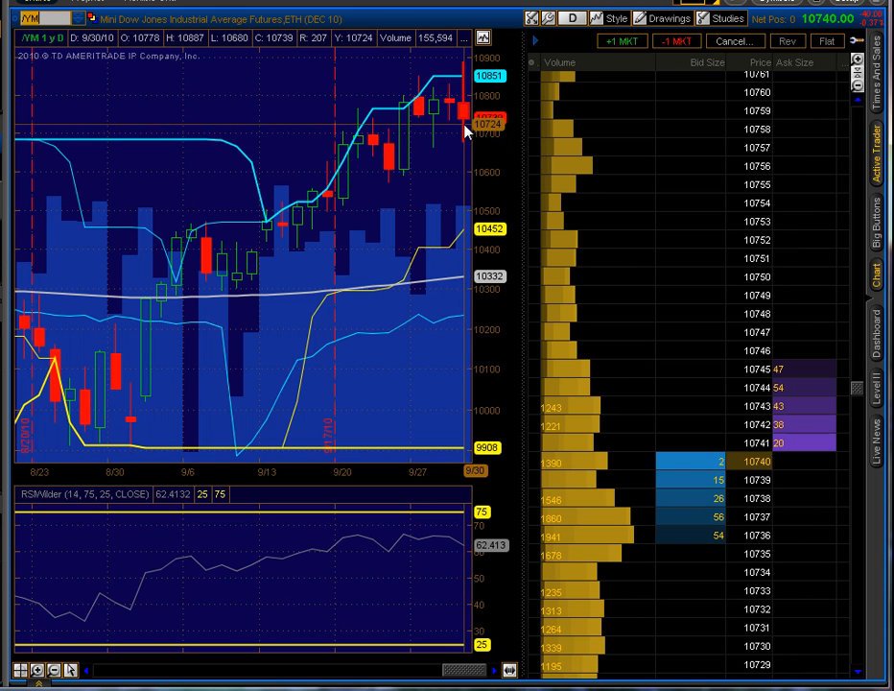
{"action": "mouse_move", "coordinate": [465, 116]}
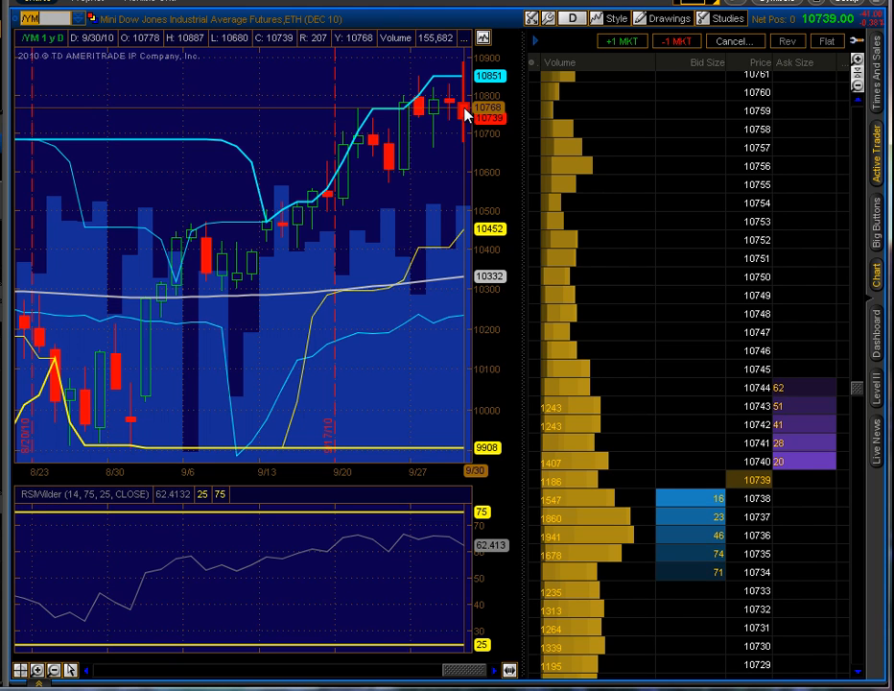
{"action": "mouse_move", "coordinate": [231, 370]}
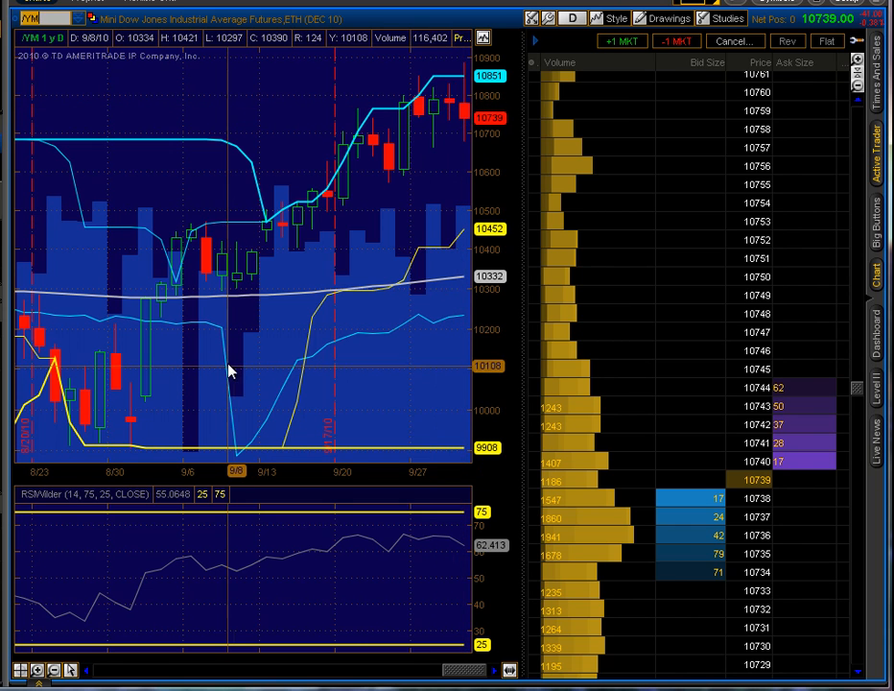